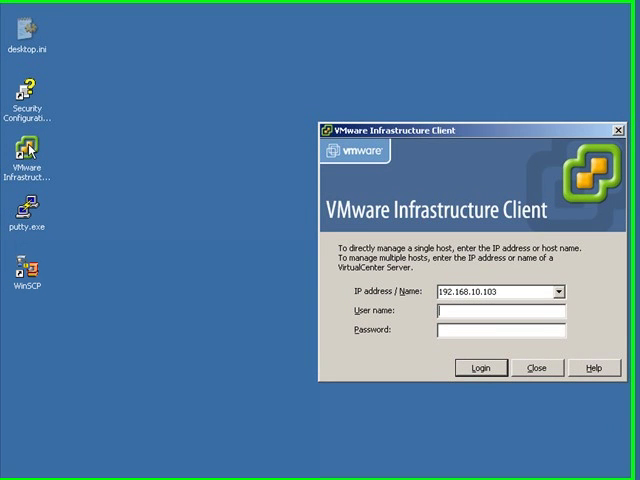
- Enter host address esx100.classroom.com and user name root in the login dialog
triple_click(490, 292)
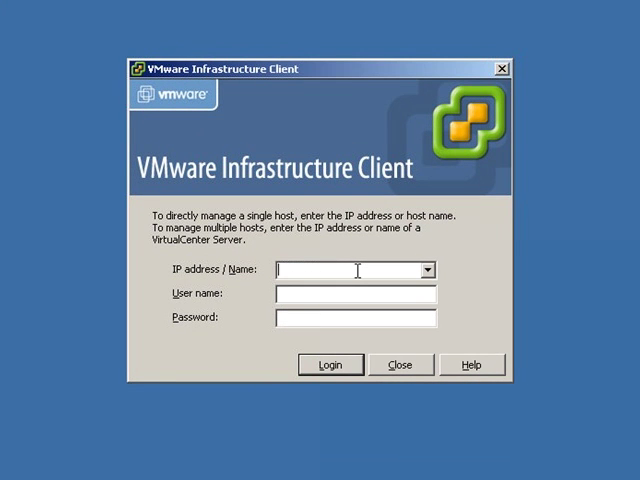
text(esx1)
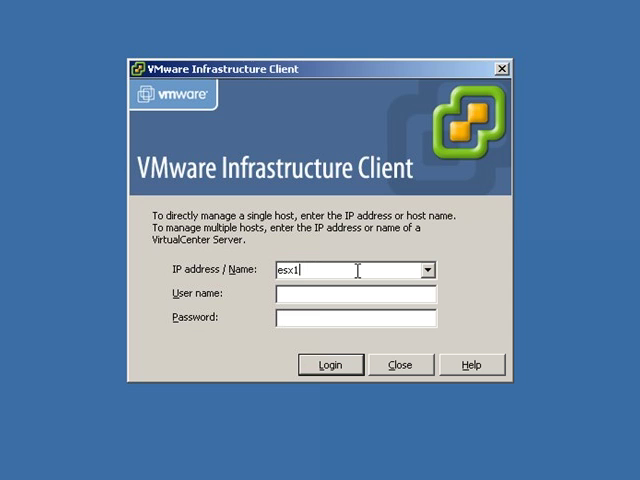
text(00)
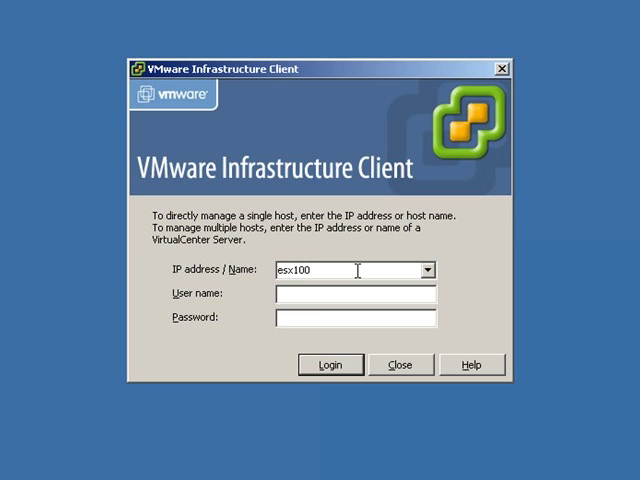
text(.classroo)
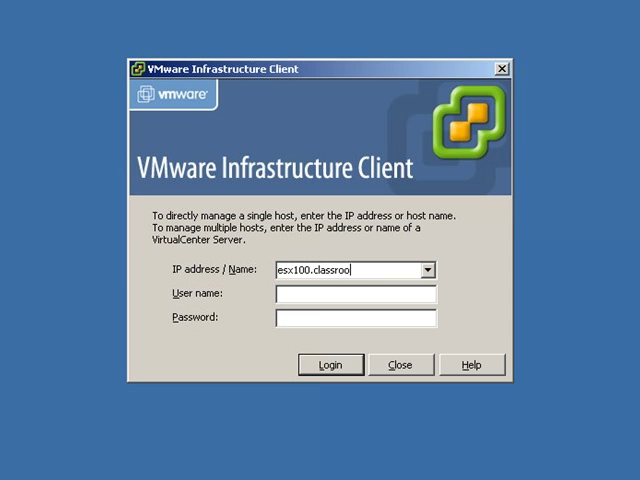
text(m.com)
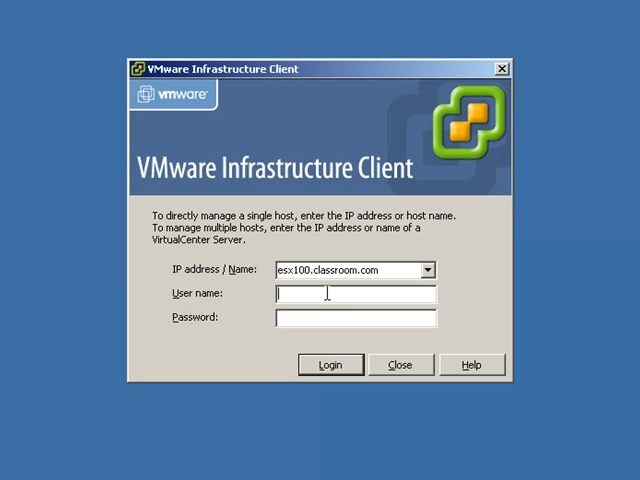
text(root)
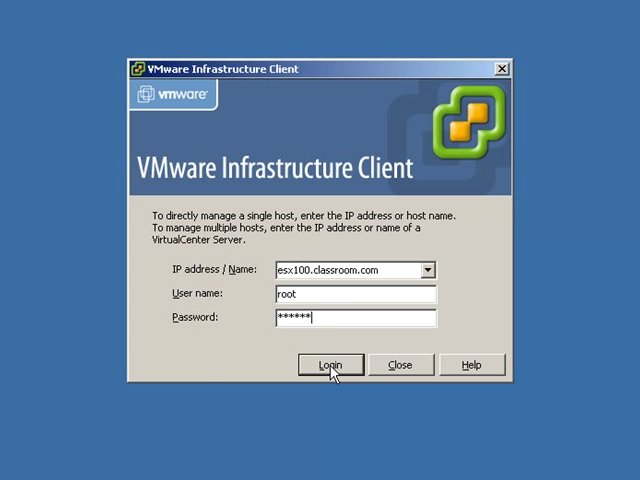
- Log in, suppress future certificate warnings for the host, and ignore the untrusted certificate
click(330, 364)
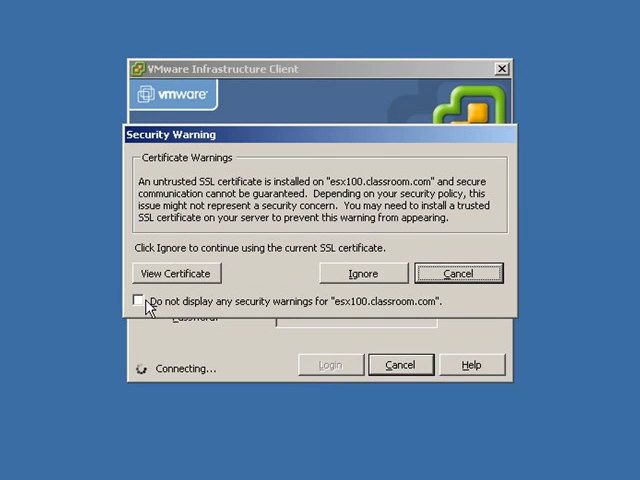
mouse_move(200, 170)
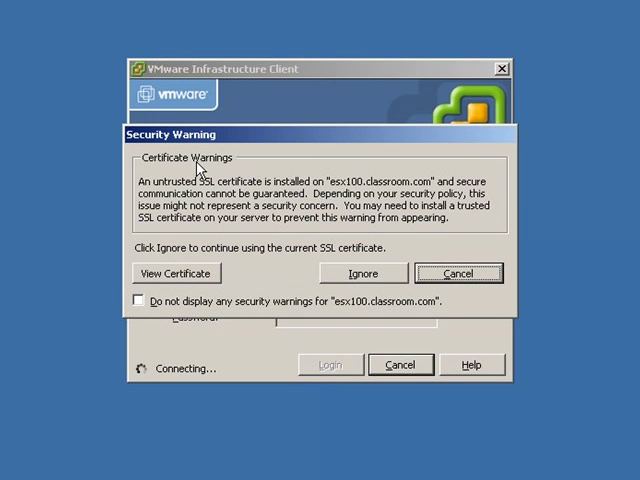
mouse_move(290, 210)
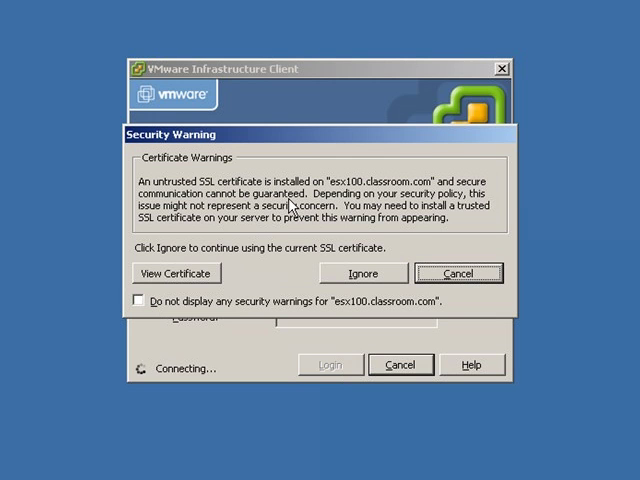
click(138, 300)
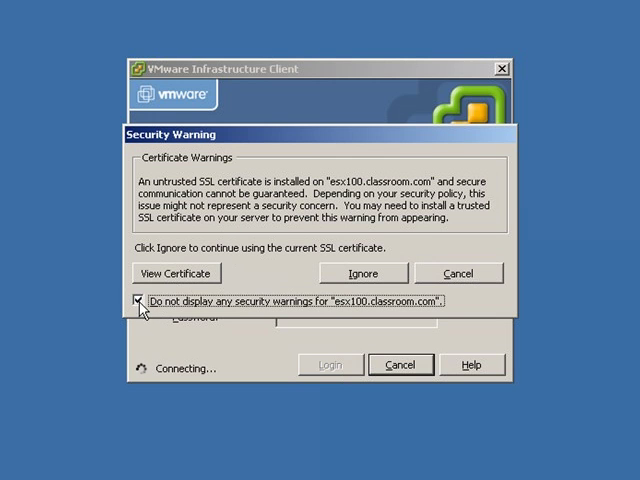
click(134, 300)
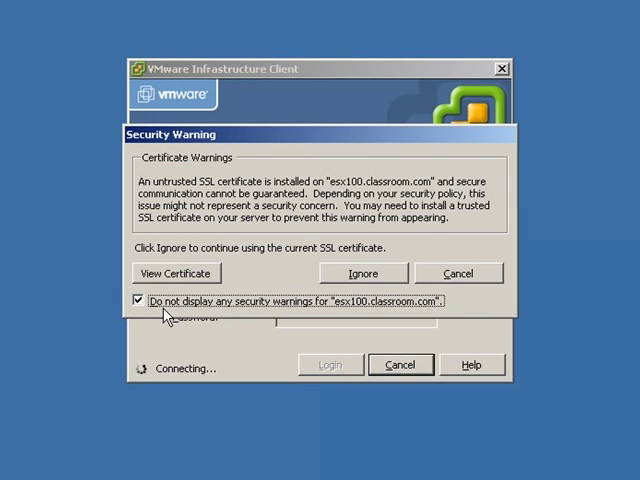
mouse_move(276, 318)
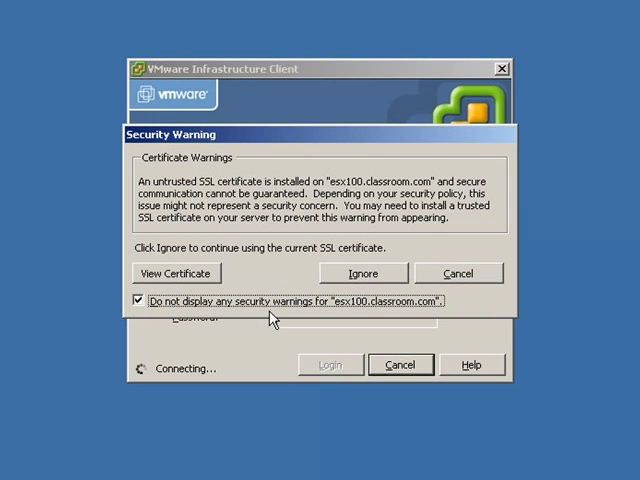
mouse_move(350, 308)
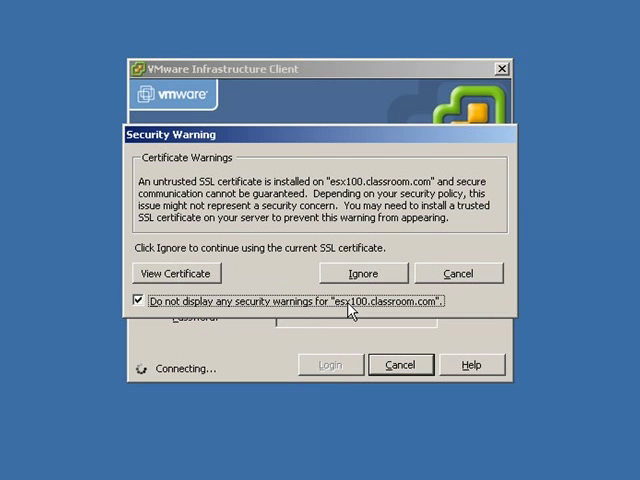
mouse_move(356, 276)
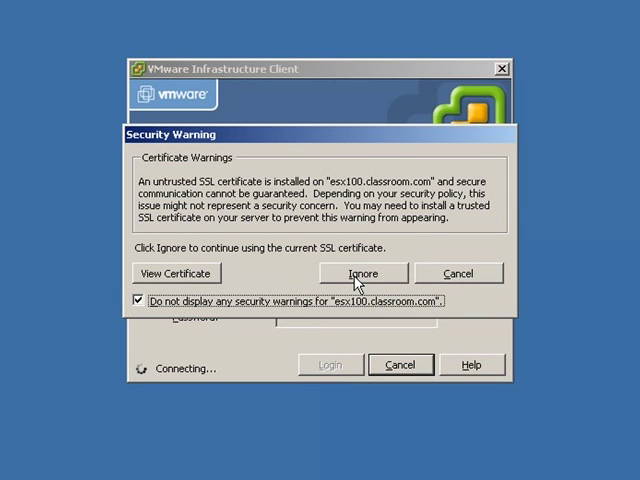
click(364, 272)
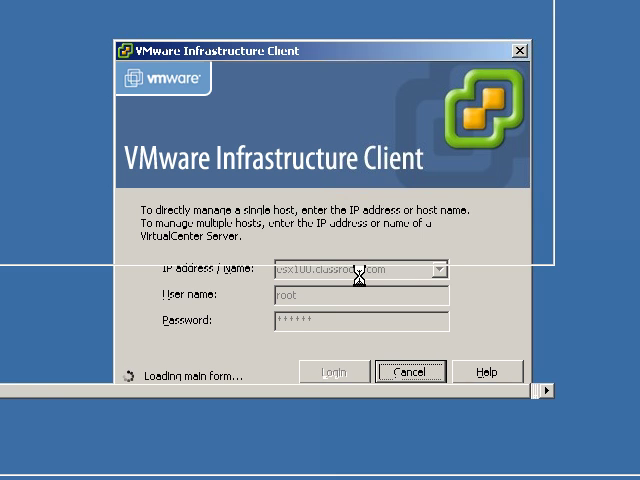
- Select host esx100.classroom.com to view its configuration details
click(336, 372)
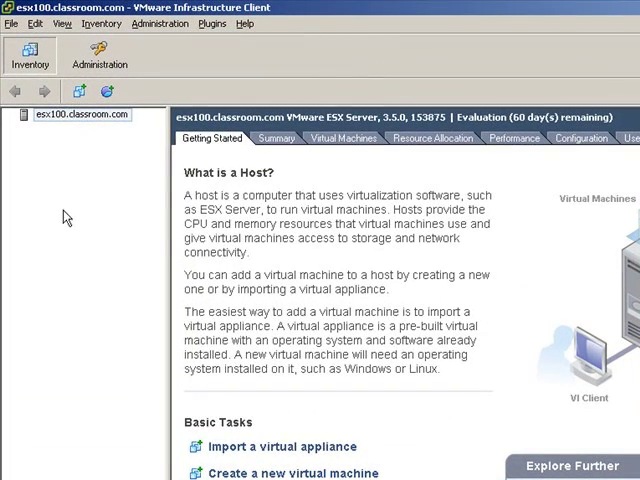
mouse_move(432, 172)
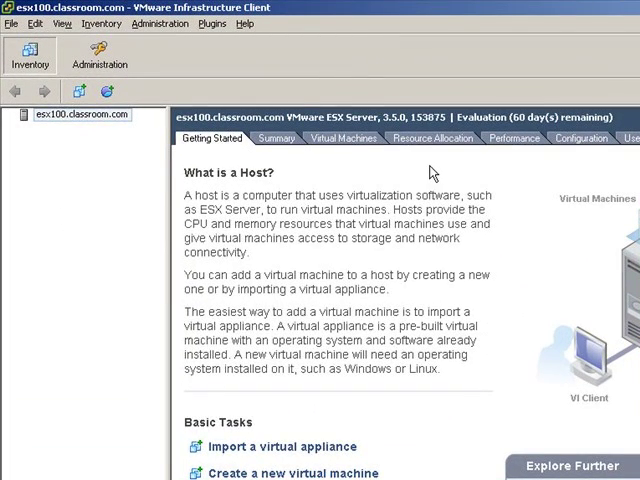
mouse_move(416, 182)
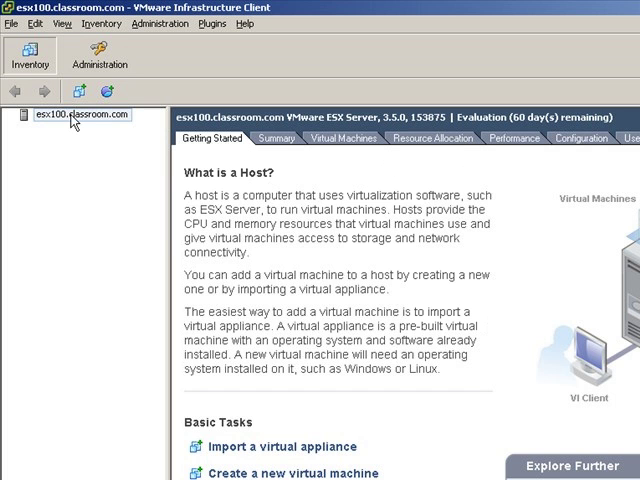
mouse_move(580, 138)
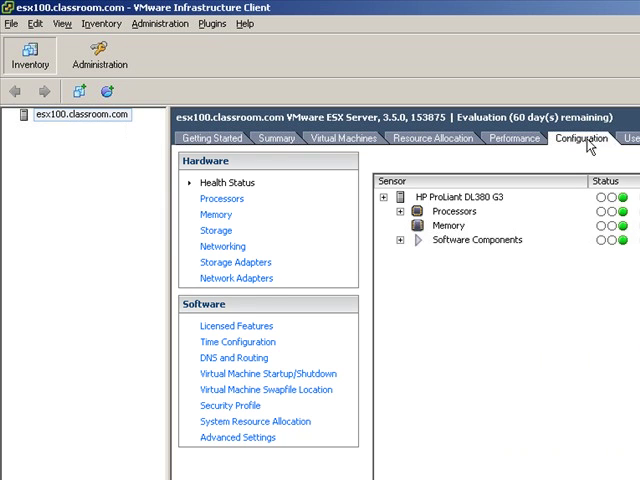
mouse_move(216, 230)
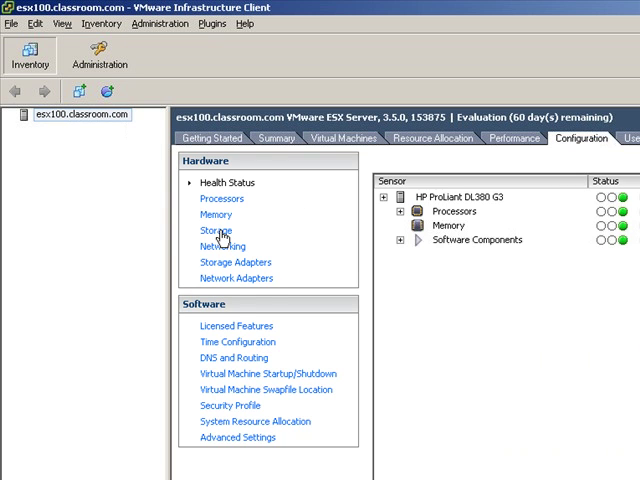
- Show the Storage list with datastore esx100:storage1 at 52.75 GB capacity
click(216, 228)
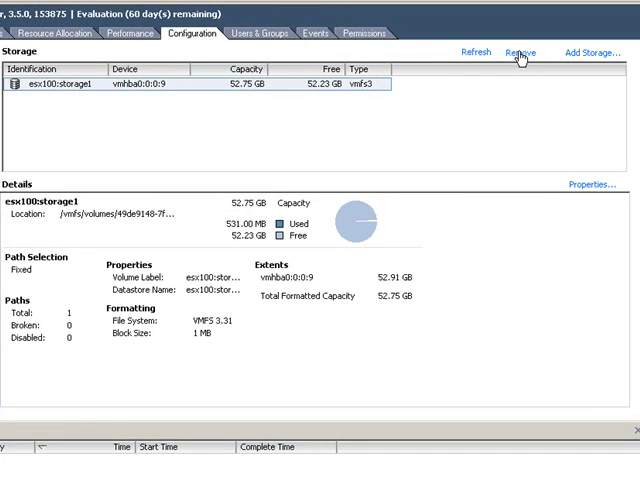
- Remove datastore esx100:storage1, confirm the deletion, and start the Add Storage wizard
click(516, 52)
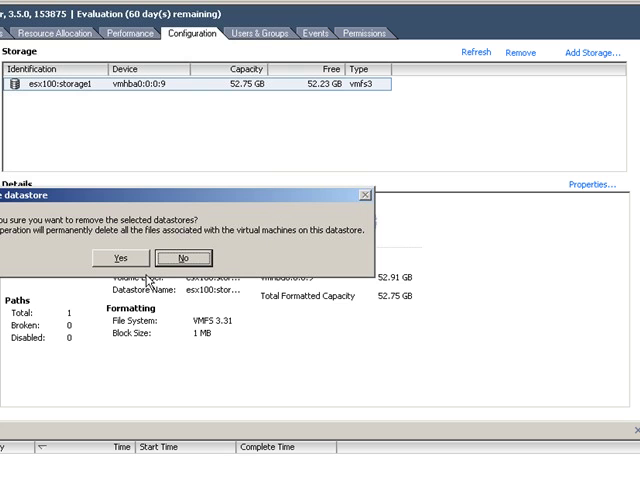
click(118, 252)
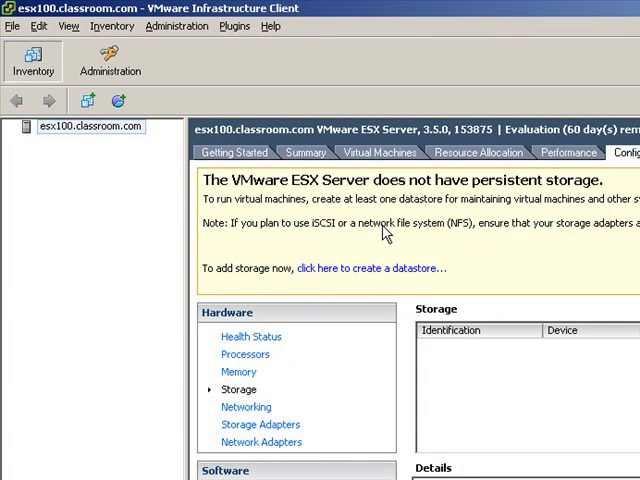
mouse_move(388, 272)
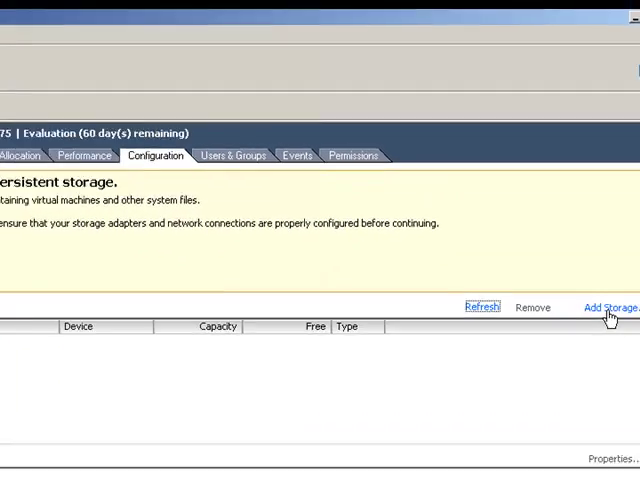
click(610, 310)
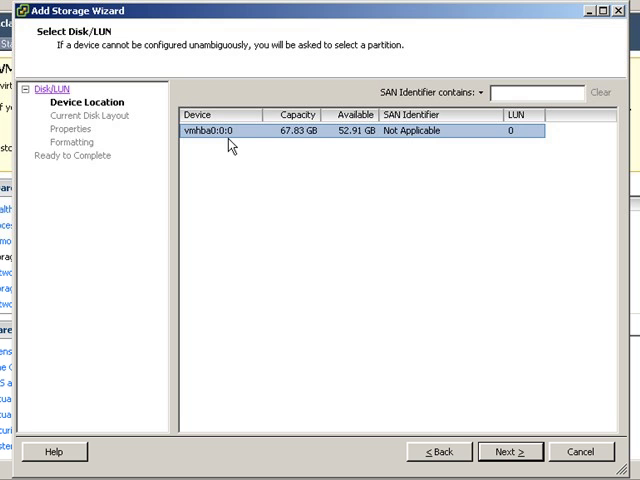
mouse_move(468, 396)
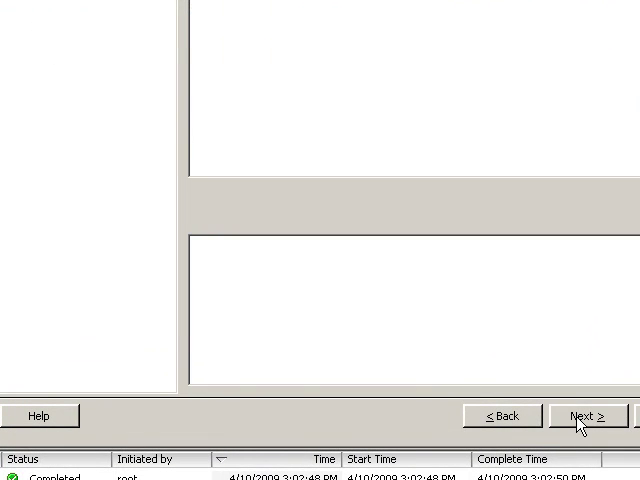
- Continue with disk vmhba0:0:0 and choose to use only its 52.91 GB free space
click(588, 414)
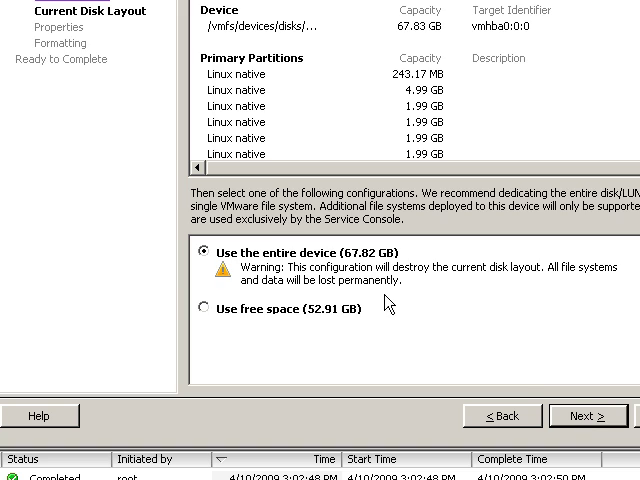
click(204, 308)
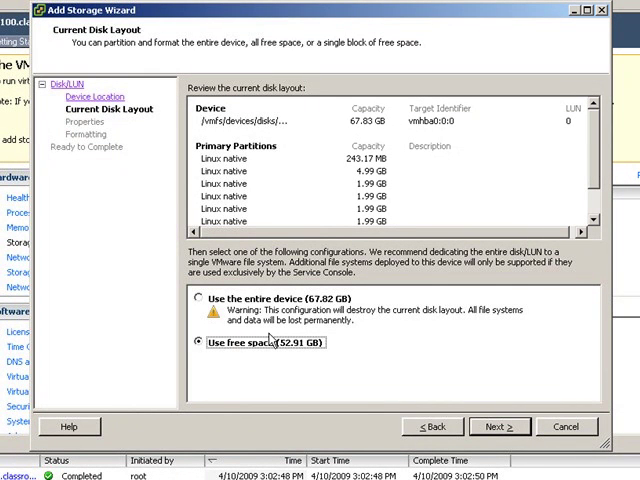
mouse_move(360, 376)
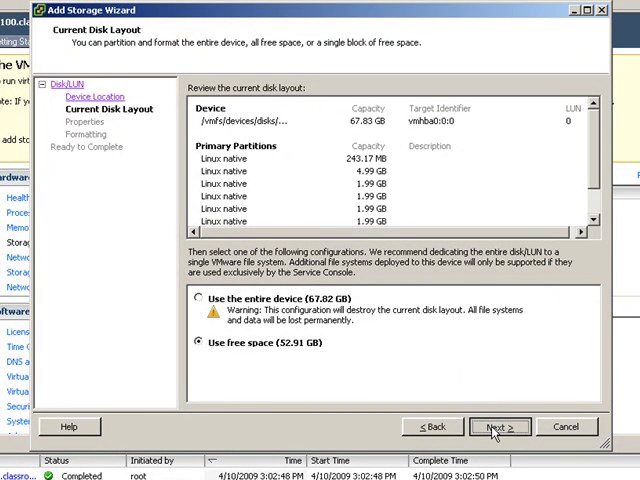
- Name the new datastore local100
click(500, 428)
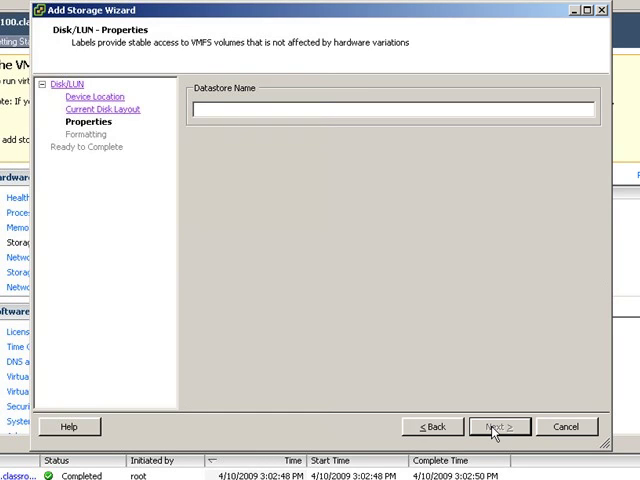
text(local)
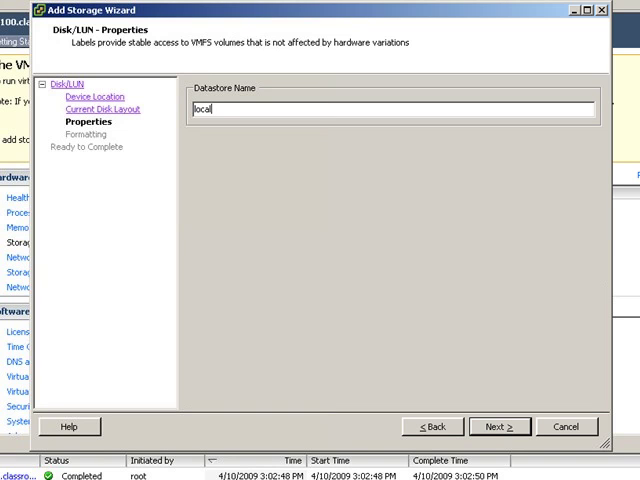
text(100)
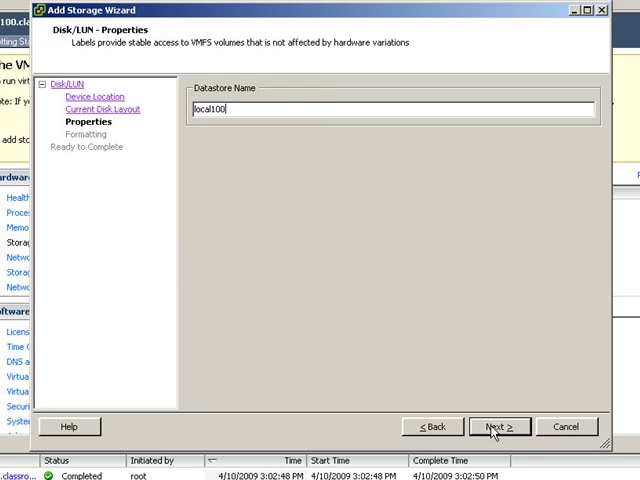
click(500, 428)
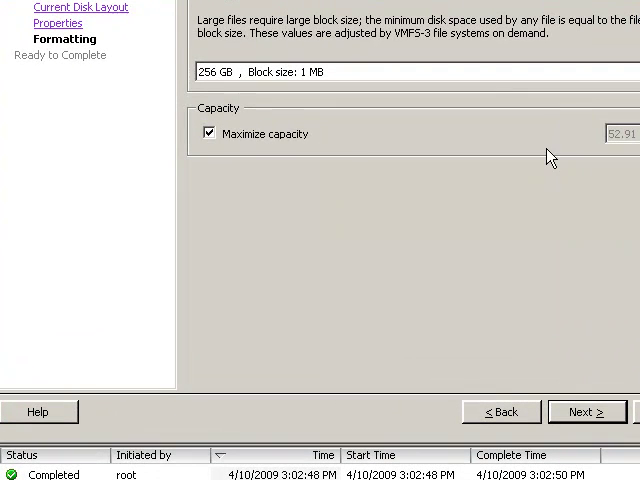
- Format it at 2048 GB maximum file size with 8 MB block size and finish creating it
click(410, 72)
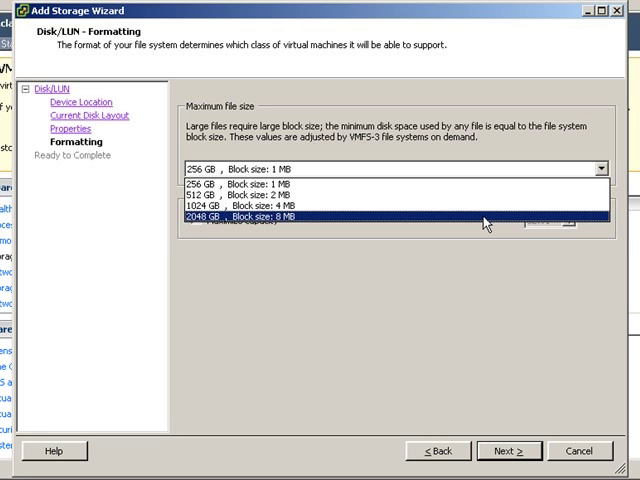
click(250, 212)
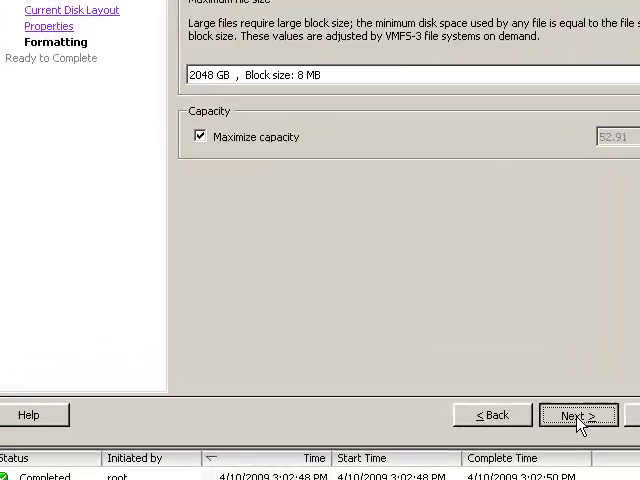
click(578, 416)
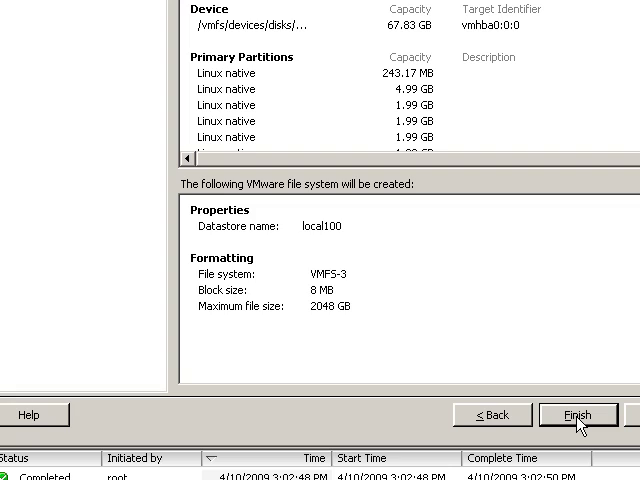
click(580, 414)
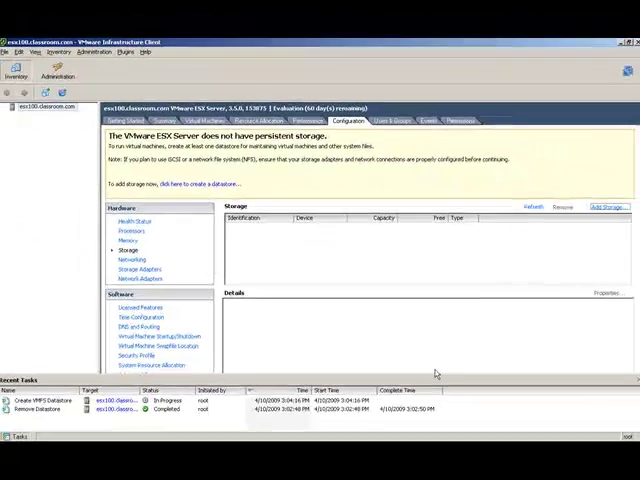